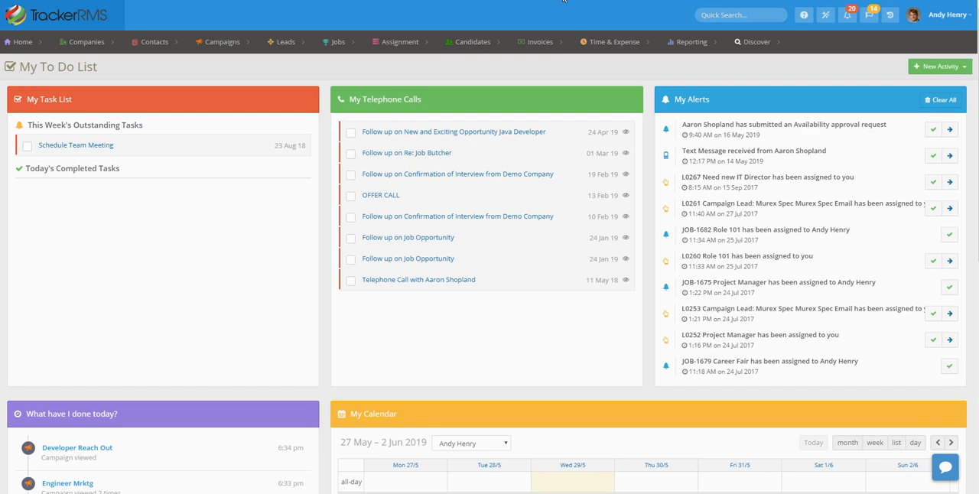
mouse_move(805, 30)
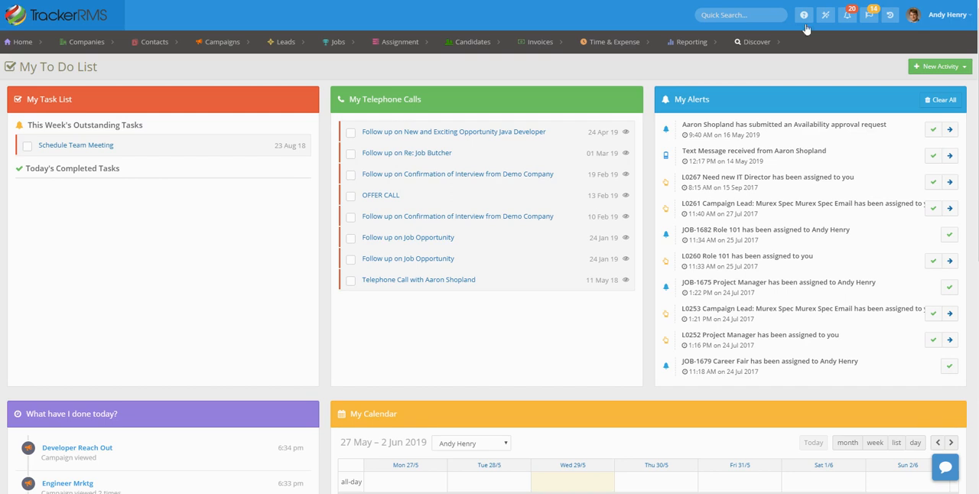
Step: Open the account options list from the user name in the top bar
left_click(948, 15)
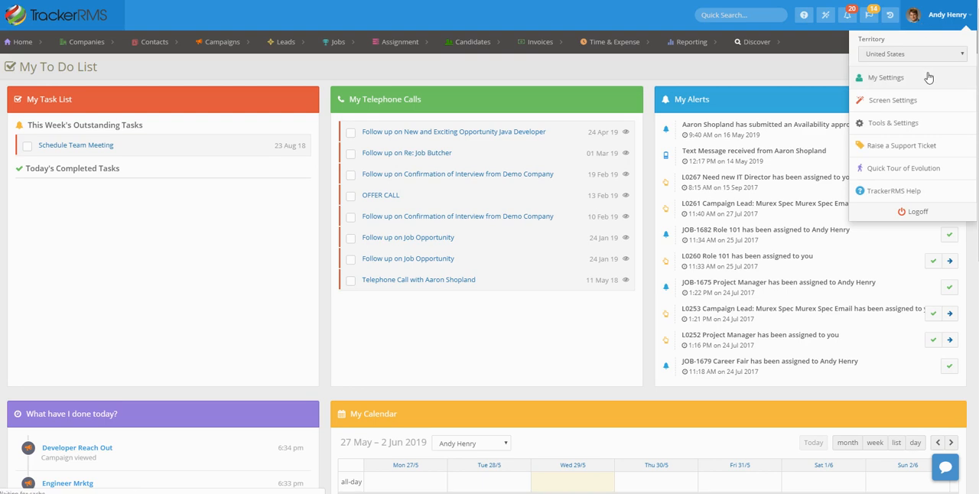
Step: Go to My Settings and show its Plugins section with the Zipwhip integration
left_click(888, 76)
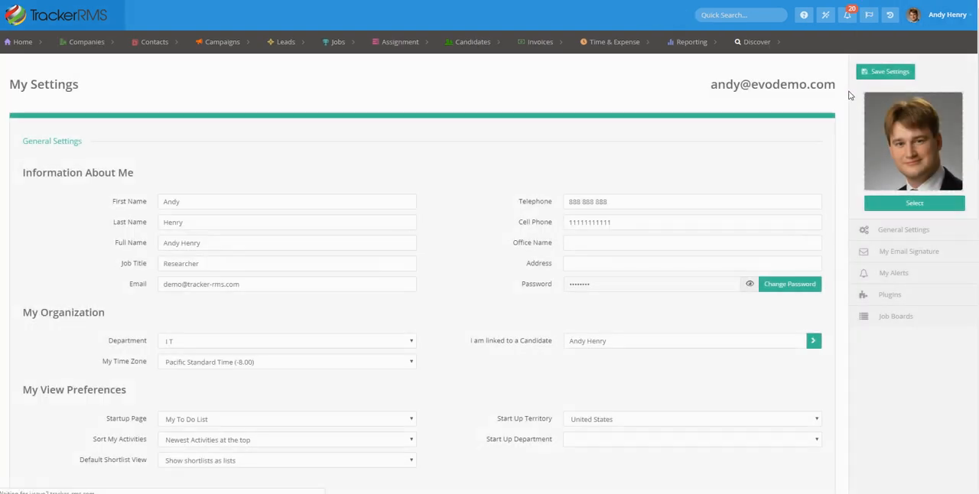
left_click(909, 251)
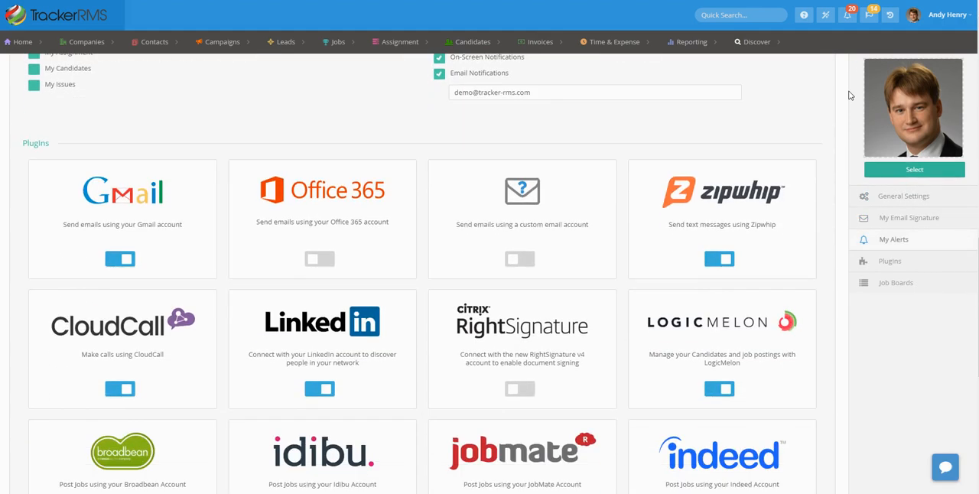
mouse_move(812, 121)
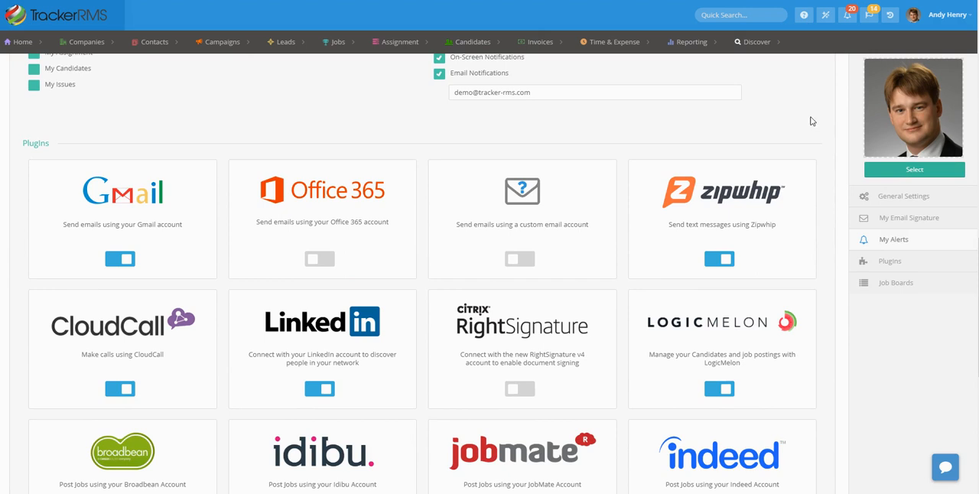
mouse_move(722, 208)
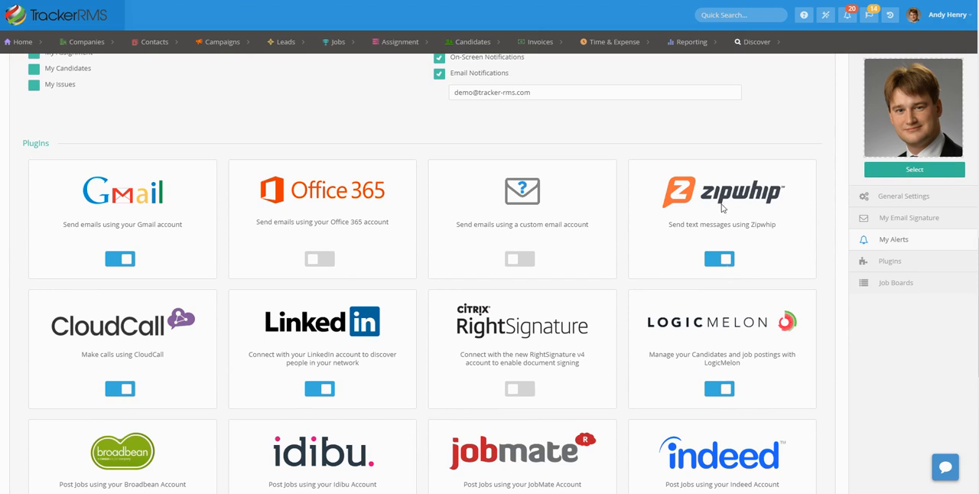
Step: Enter the Zipwhip username, password and token in TextSMS Settings and confirm with Ok
left_click(719, 259)
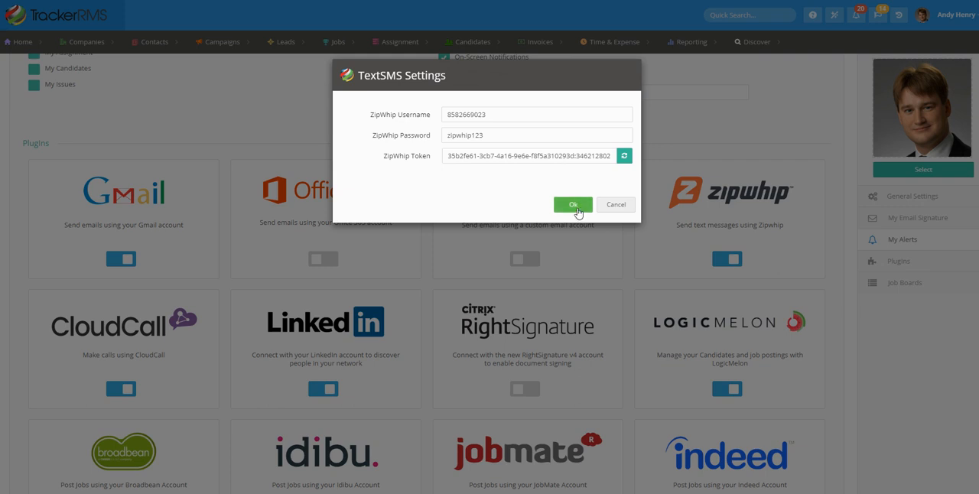
left_click(572, 205)
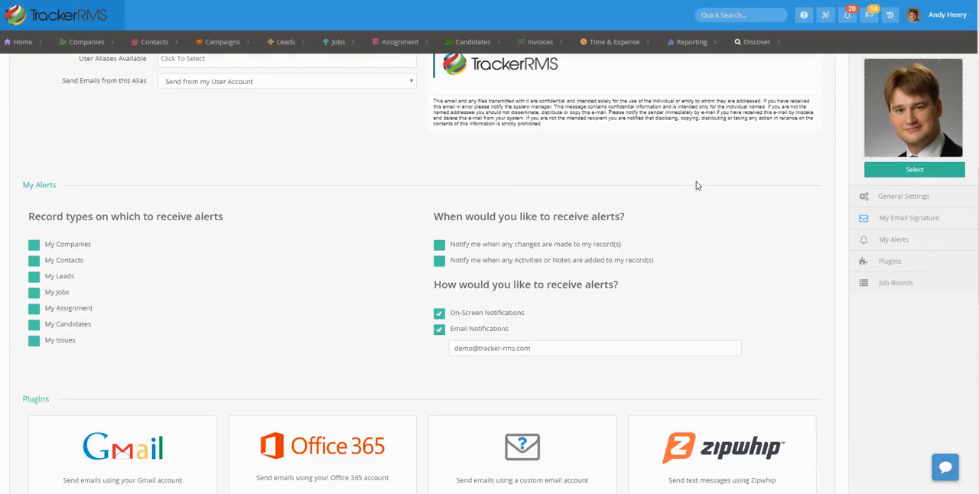
Step: Return to General Settings and save, confirming My Settings were successfully saved
left_click(903, 196)
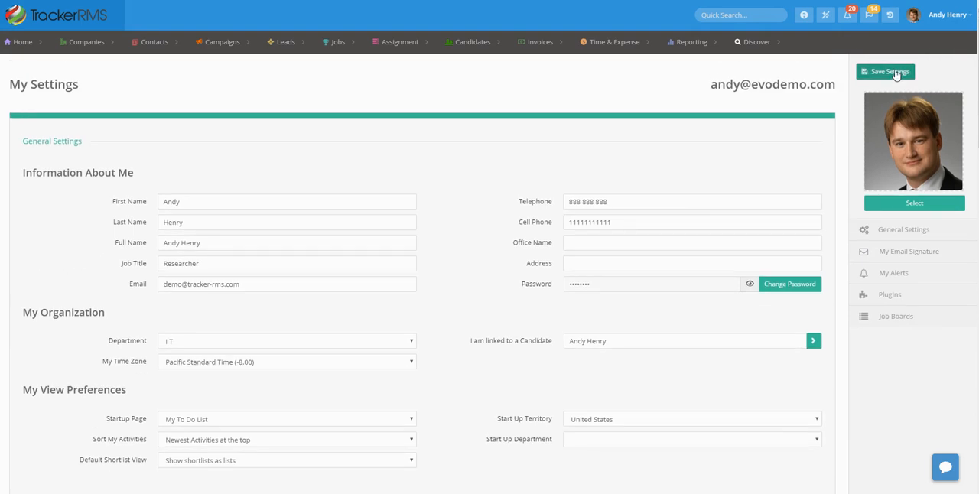
left_click(885, 70)
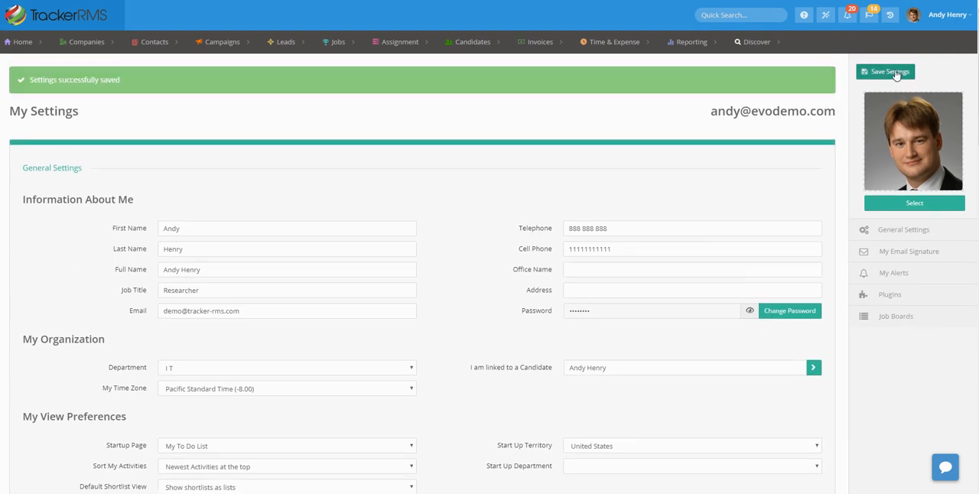